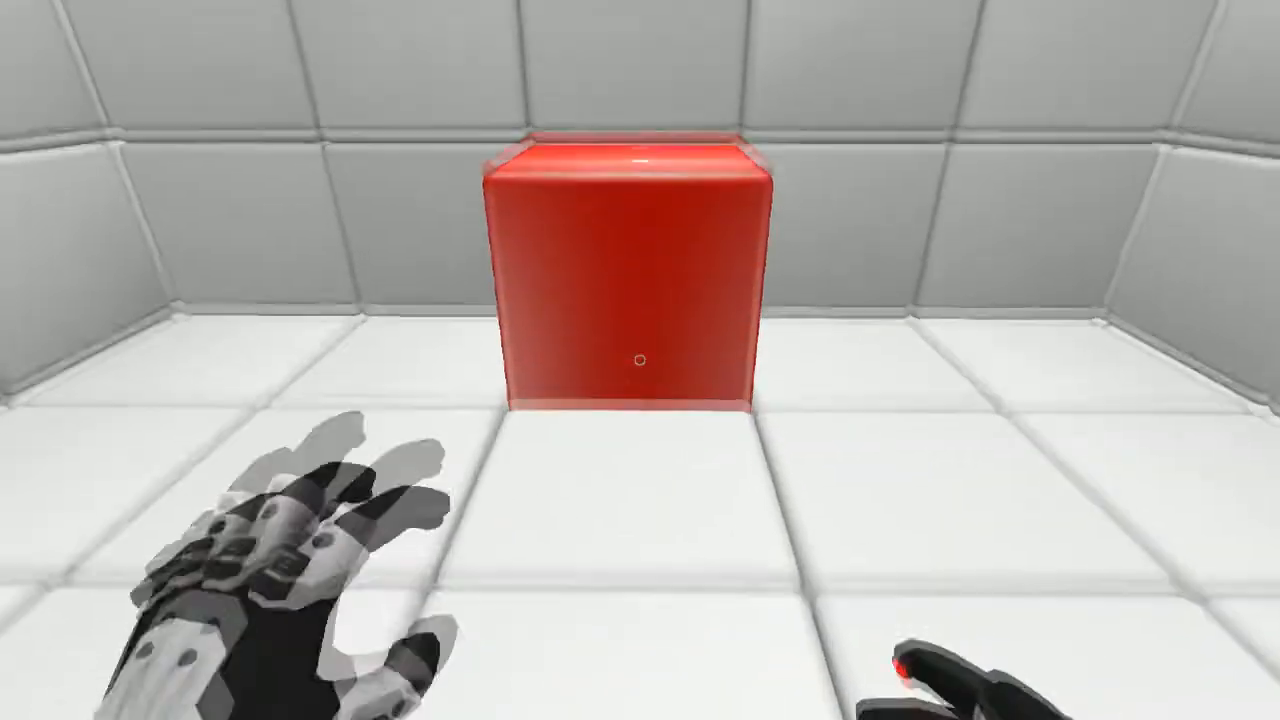
mouse_move(640, 380)
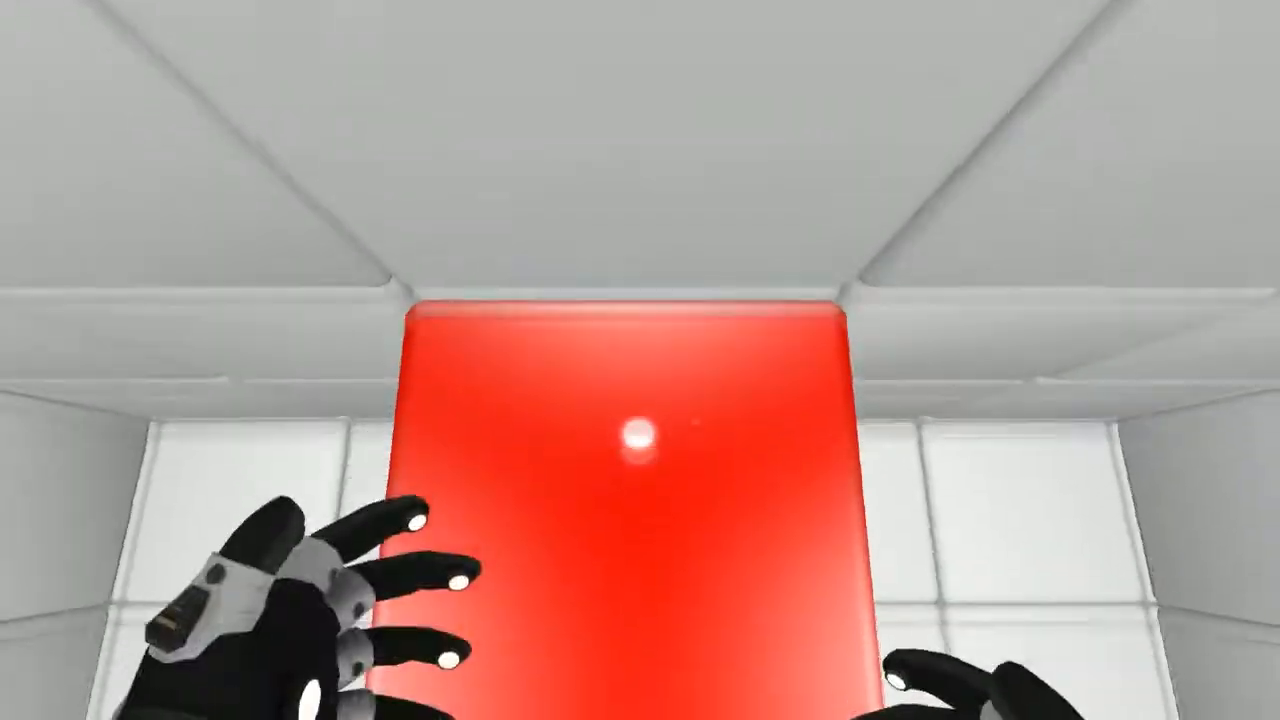